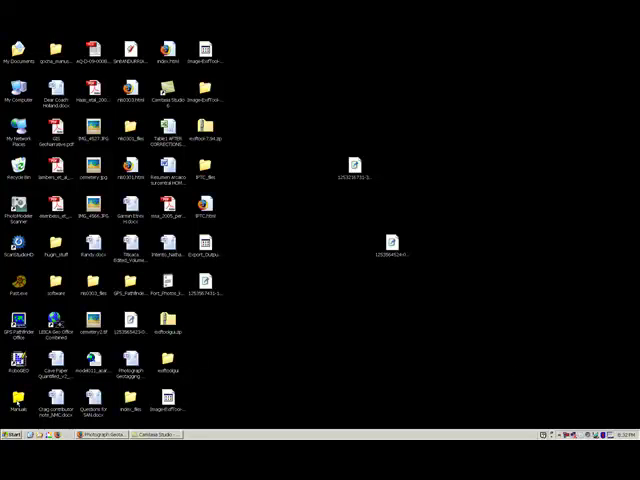
- Launch GPS Pathfinder Office and accept the Default project
click(8, 441)
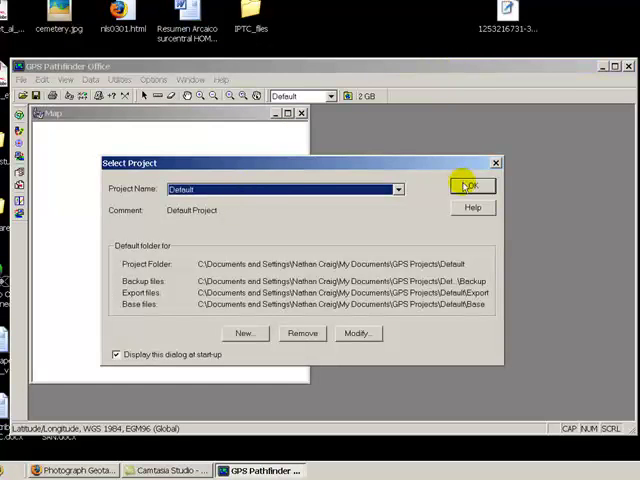
click(471, 186)
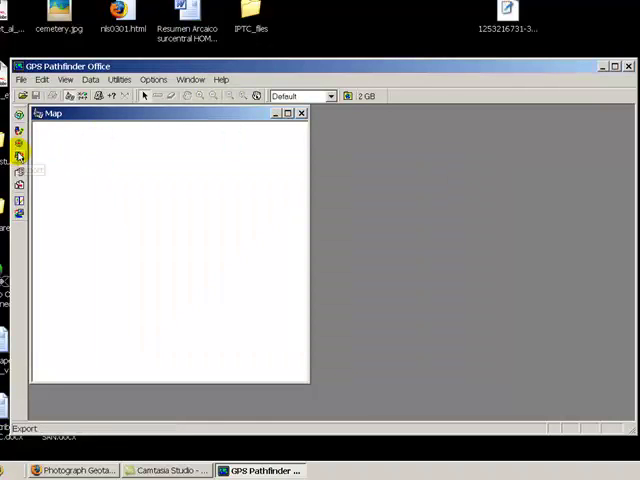
- Set up an ESRI Shapefile export with R091809A.SSF as the input data file
click(90, 78)
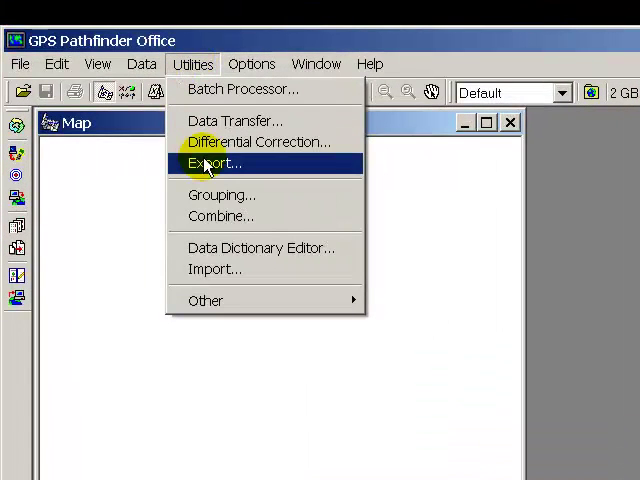
click(213, 163)
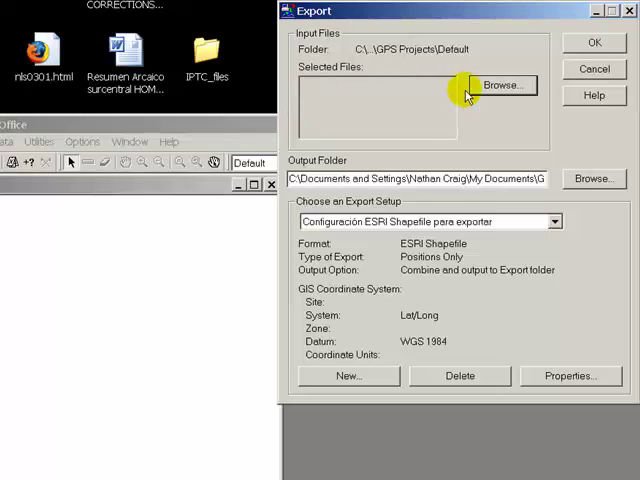
click(513, 84)
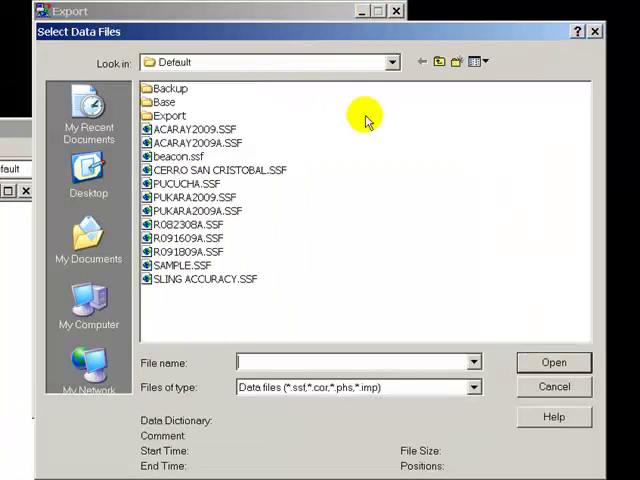
mouse_move(338, 208)
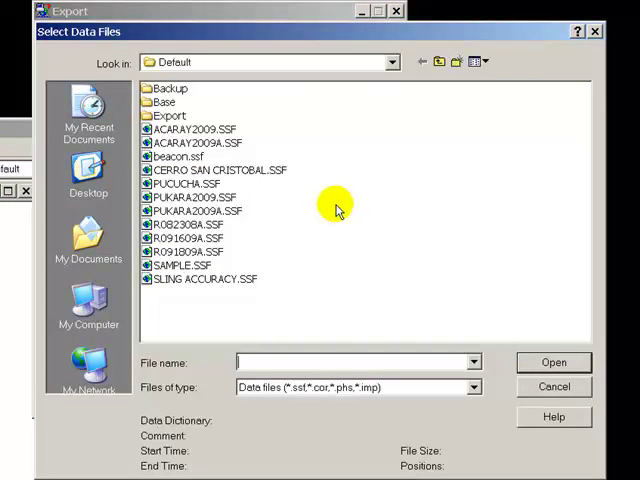
mouse_move(228, 168)
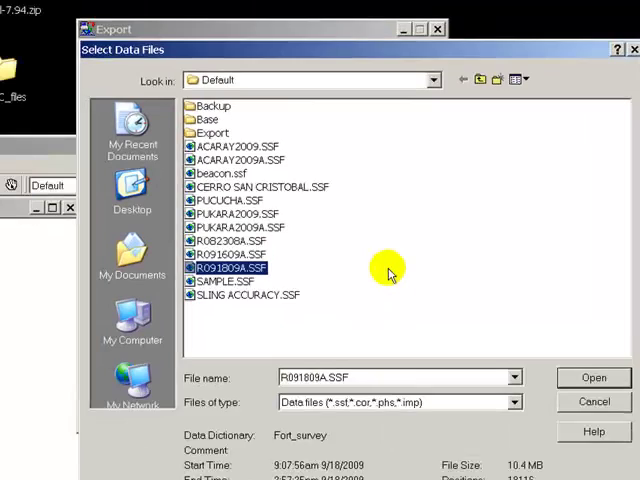
click(594, 377)
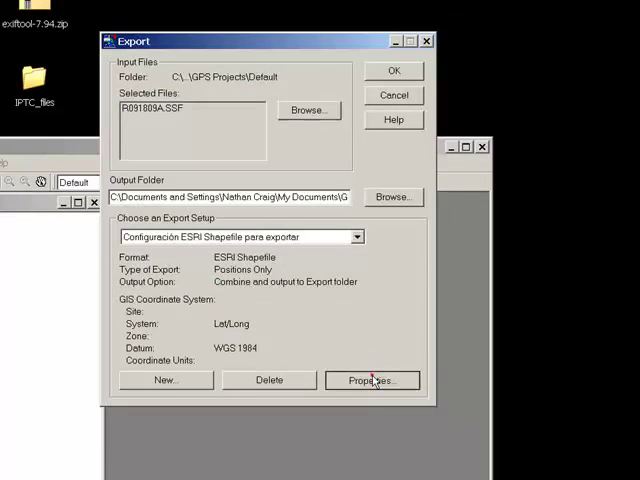
- Set the shapefile export properties to Positions Only and review the output combining options
click(372, 380)
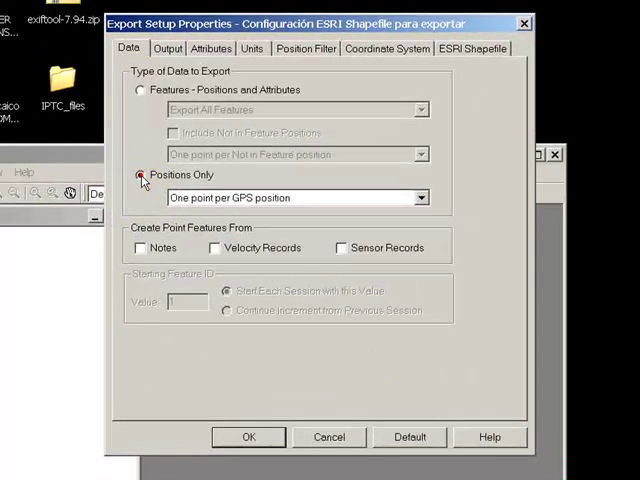
click(141, 175)
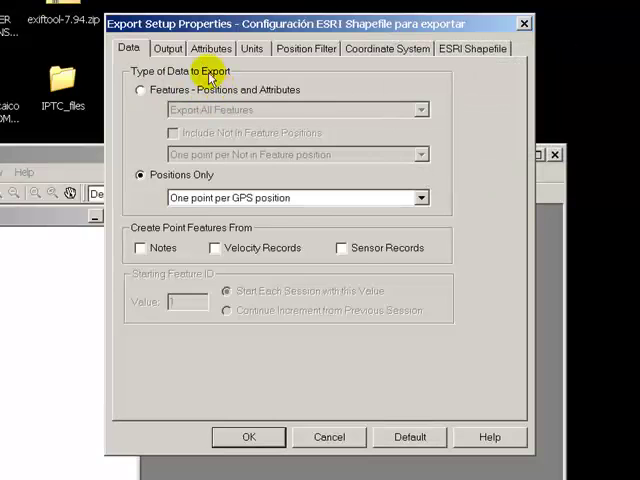
click(177, 48)
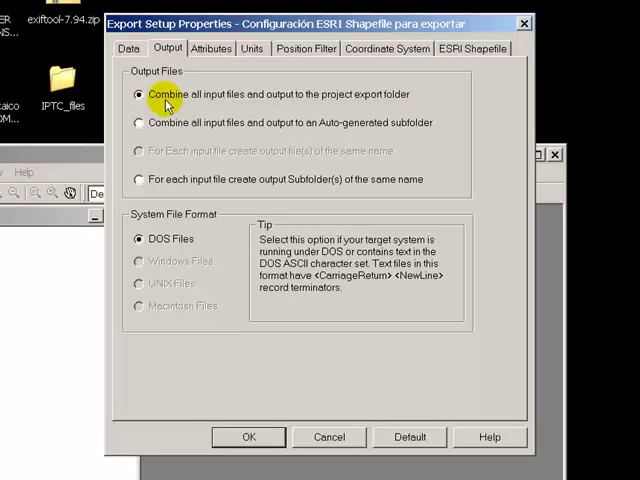
mouse_move(283, 101)
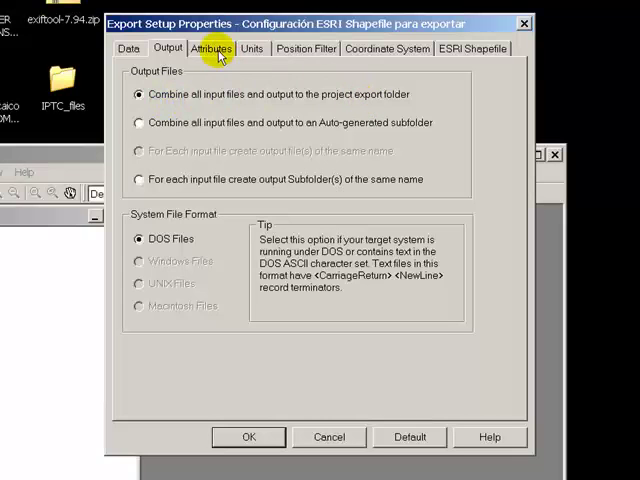
- Include Correction Status, Date Recorded, Time Recorded and Position in exported attributes
click(210, 48)
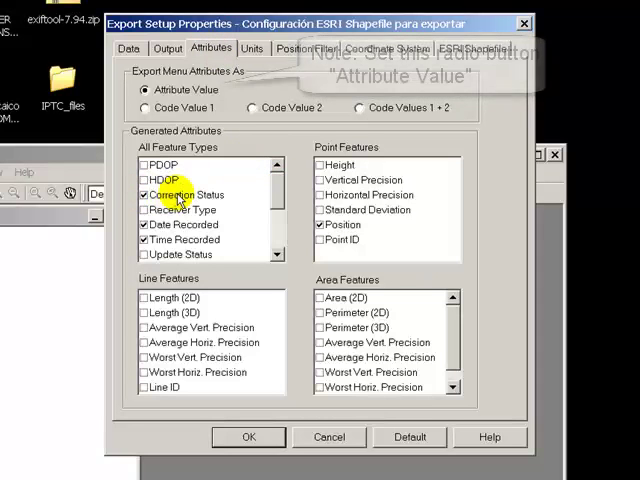
click(145, 194)
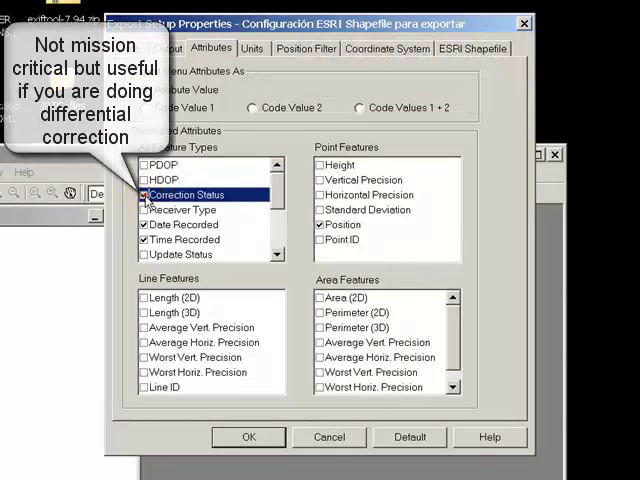
click(146, 195)
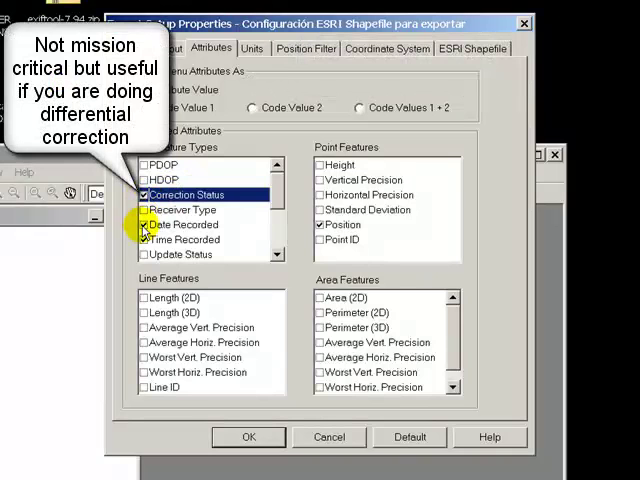
click(146, 224)
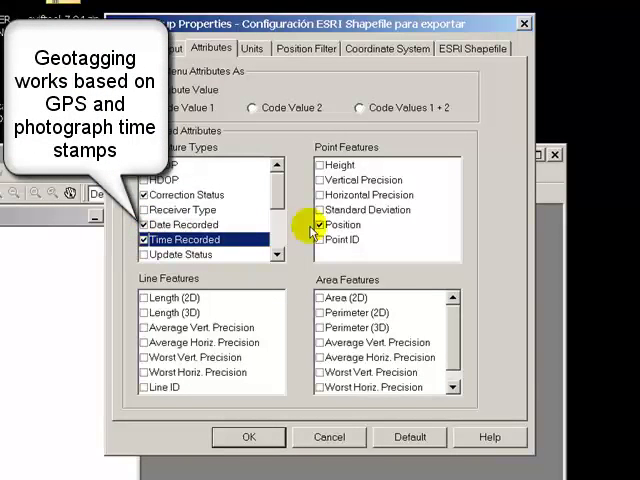
click(318, 225)
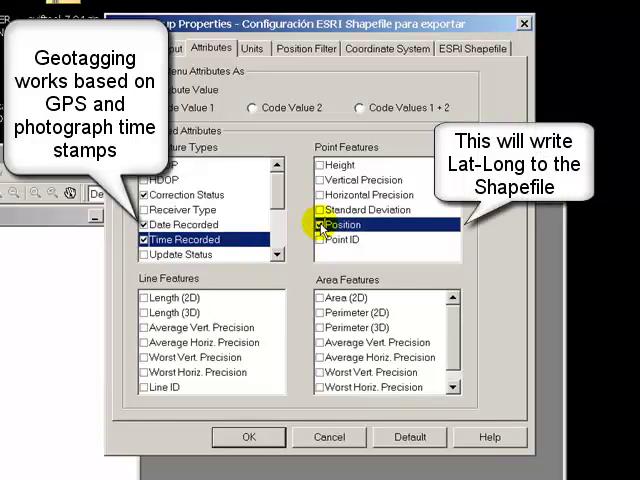
click(319, 224)
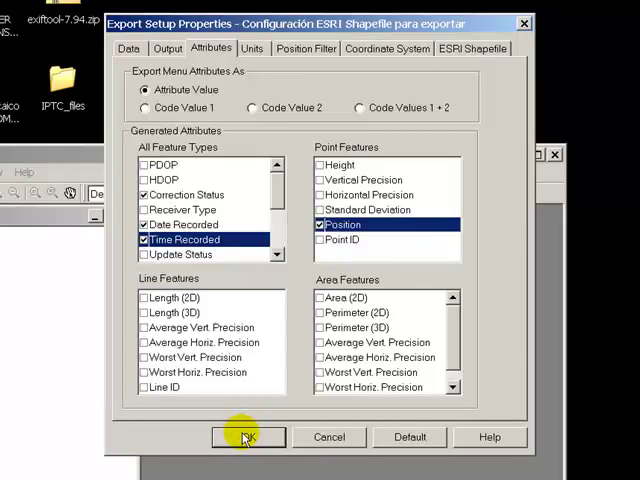
- Export R091809A.SSF, ignoring the missing projection warning and overwriting existing files
click(247, 437)
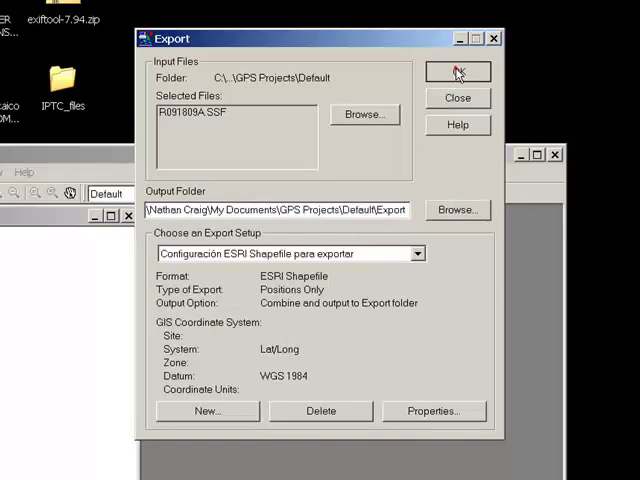
click(455, 73)
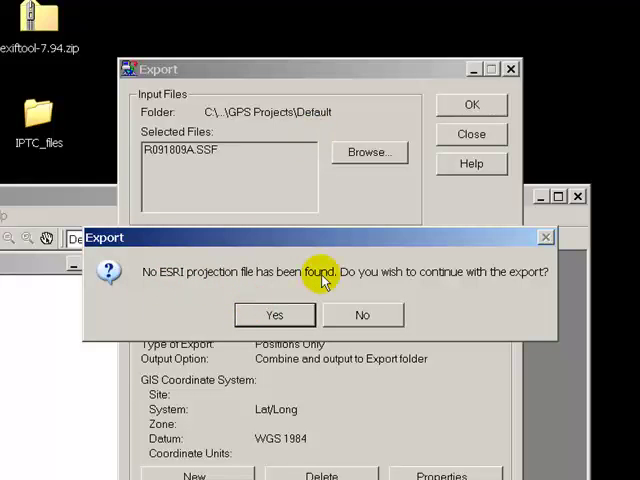
click(275, 314)
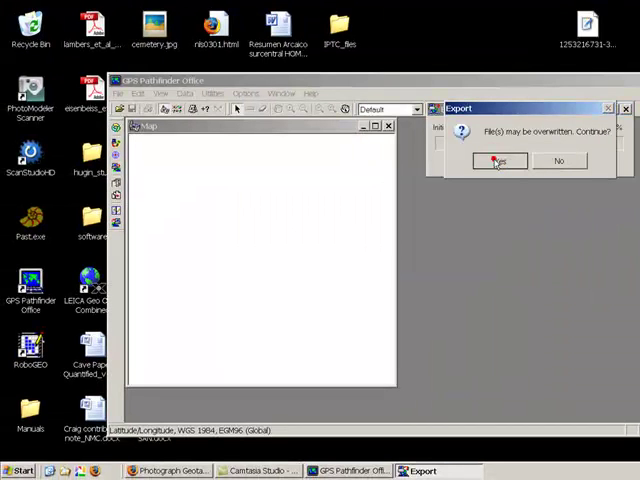
click(497, 161)
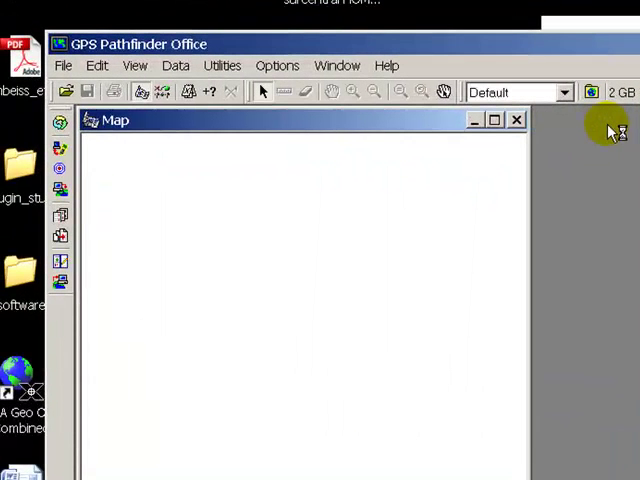
- Browse to the project's Export folder and pick PosnPnt.shp as data to add
click(68, 65)
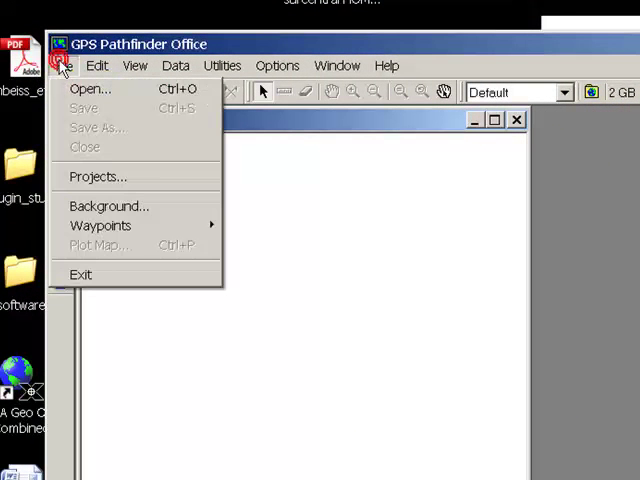
click(89, 89)
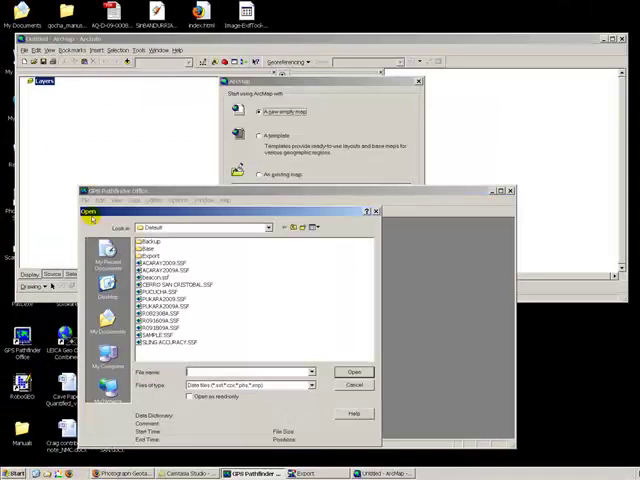
click(165, 327)
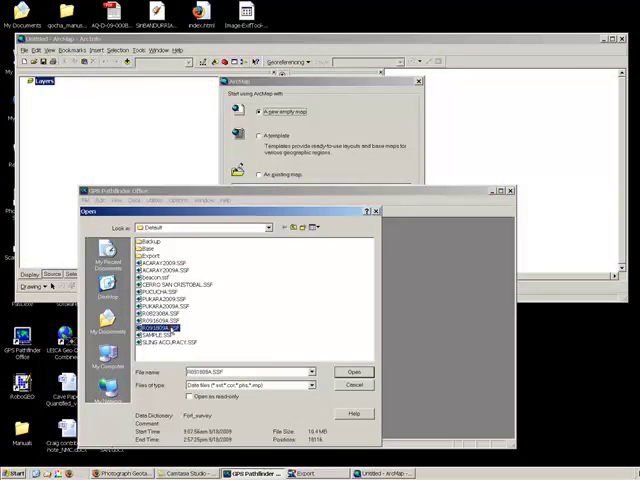
click(353, 371)
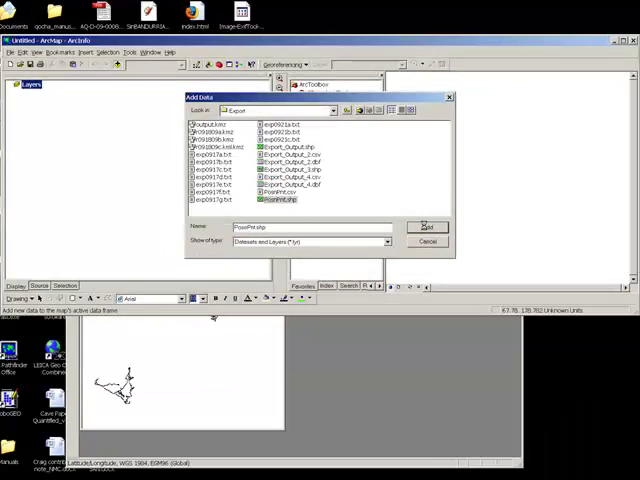
- Add PosnPnt to the map, dismissing the Unknown Spatial Reference warning
click(427, 226)
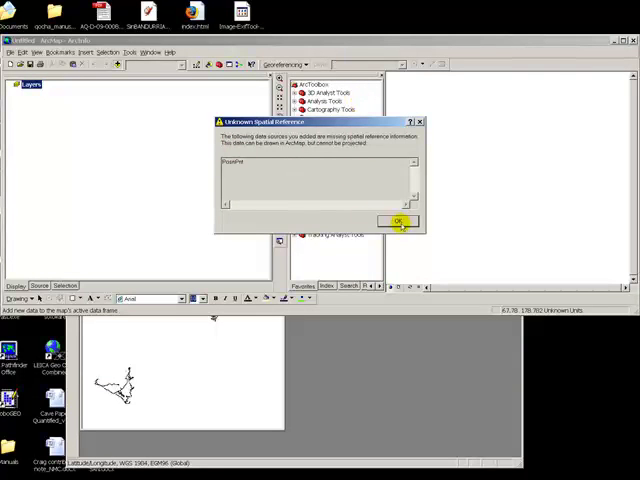
click(397, 221)
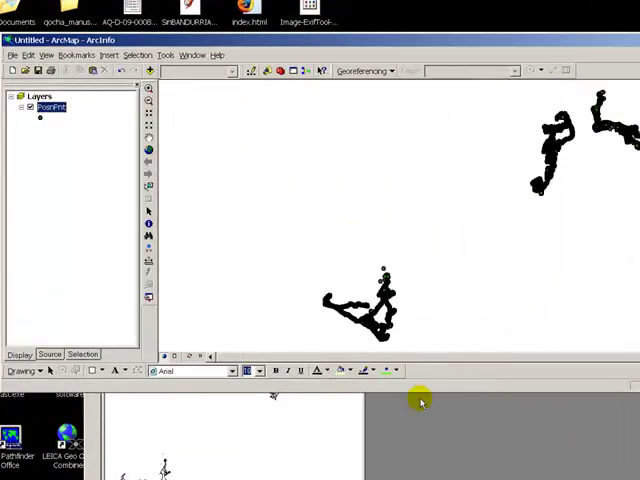
mouse_move(545, 92)
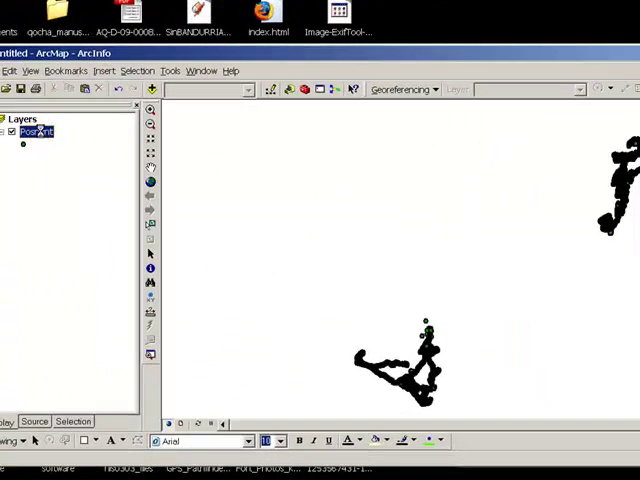
- Open PosnPnt's attribute table and inspect the GPS_Date, GPS_Time and coordinate columns
right_click(33, 131)
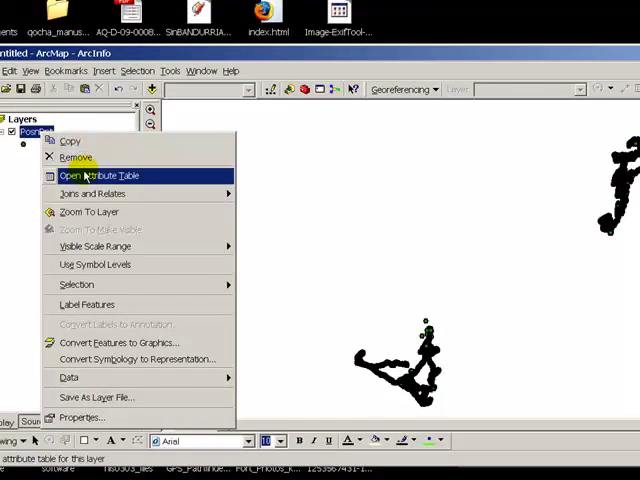
click(100, 175)
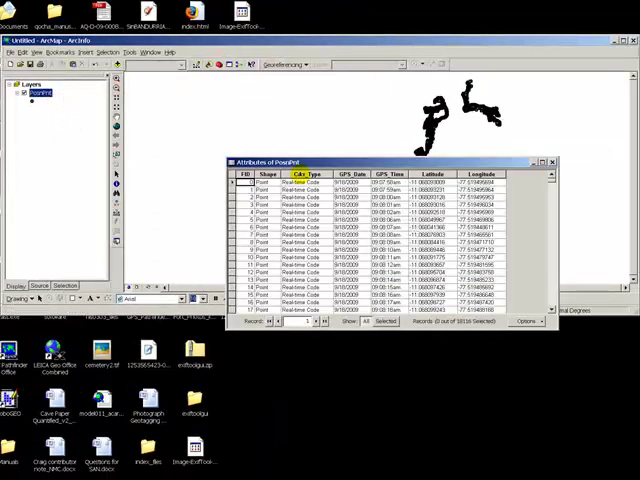
click(306, 173)
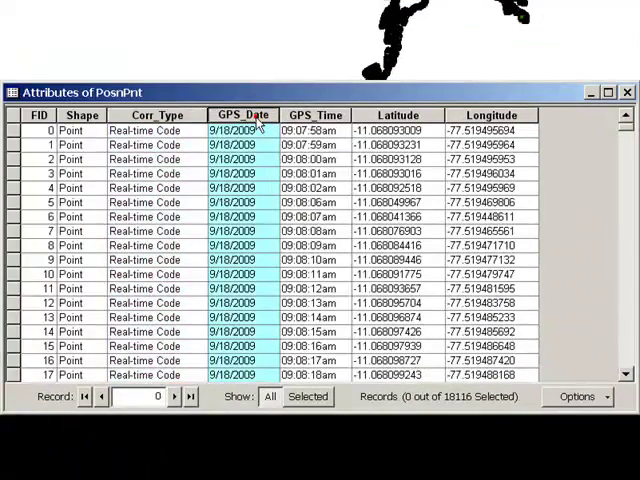
click(314, 114)
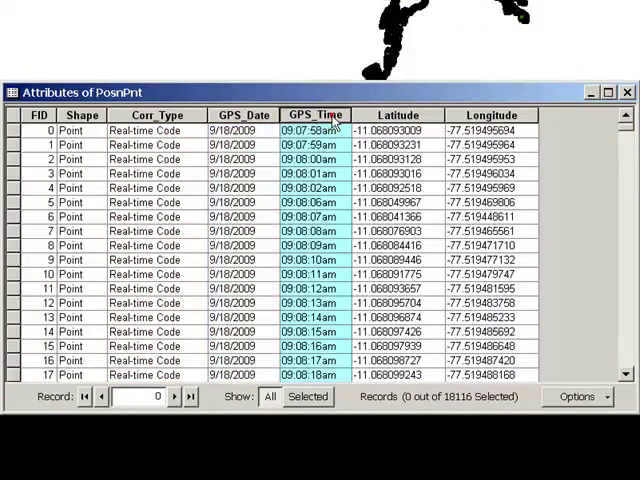
click(491, 115)
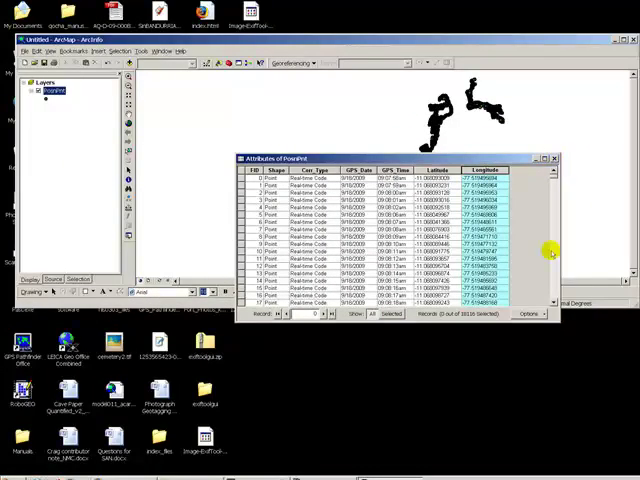
- Export all PosnPnt records to Export_Output_5.dbf, add it to the map, and close the table
click(529, 314)
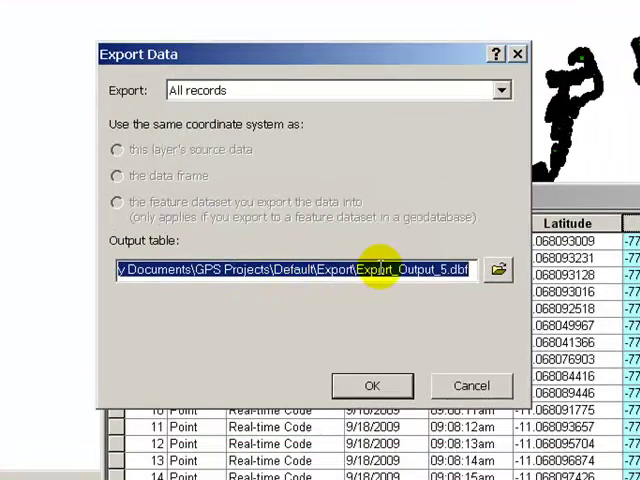
mouse_move(432, 270)
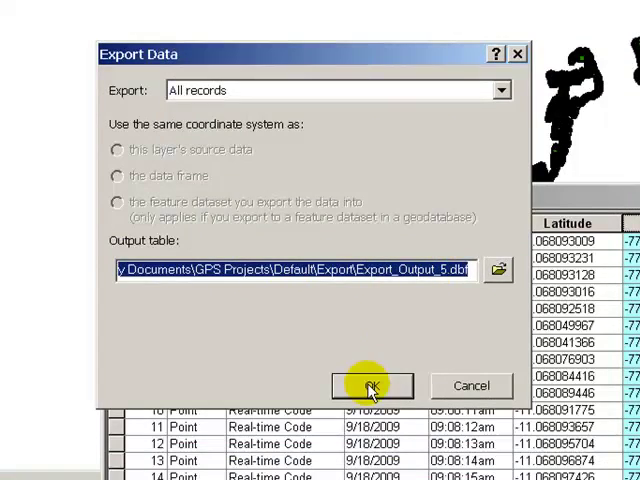
click(368, 384)
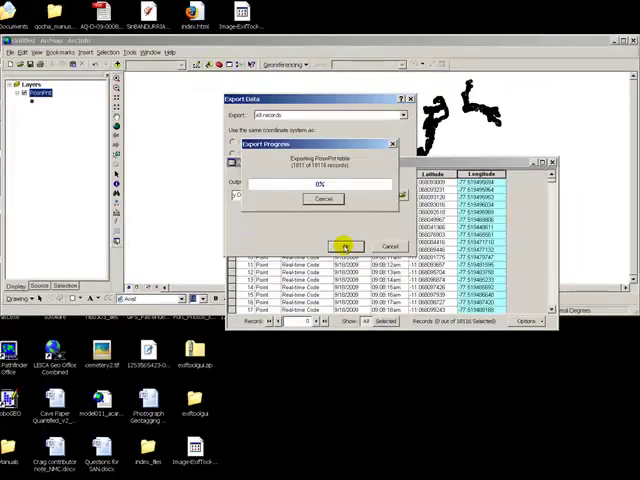
click(345, 247)
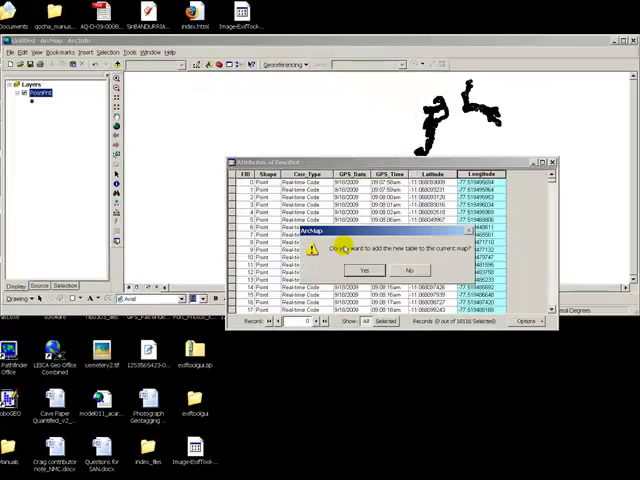
click(364, 270)
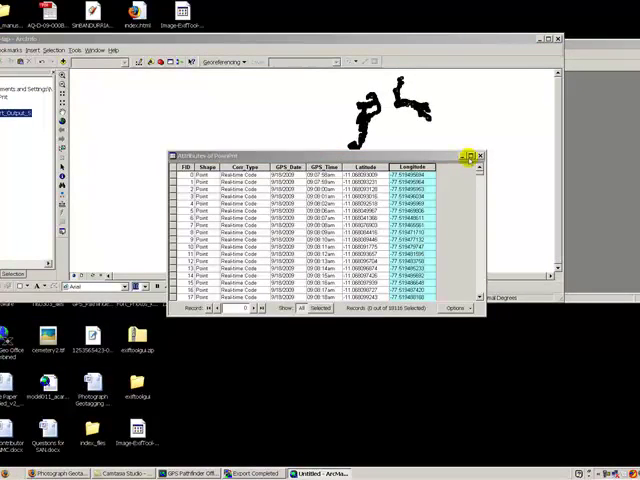
click(479, 156)
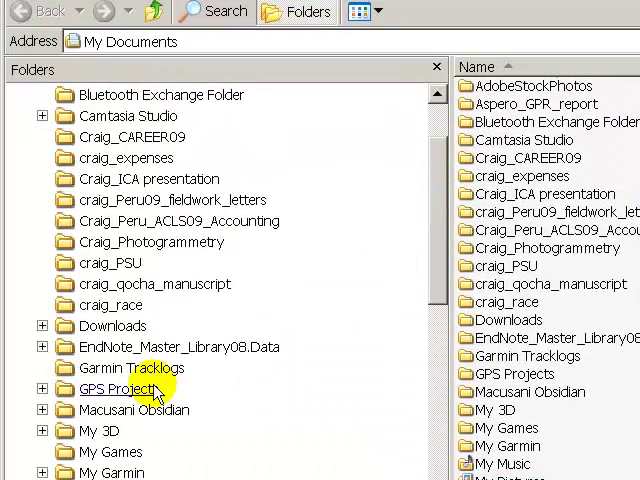
- Open the GPS Projects folder and scroll toward the Default project's Export folder
double_click(113, 388)
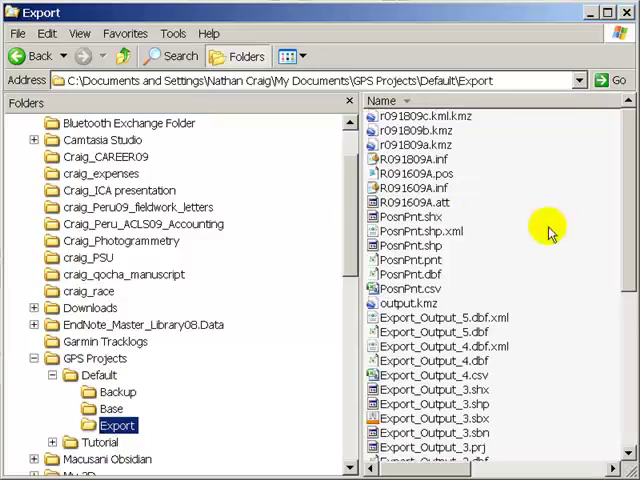
scroll(down, 3)
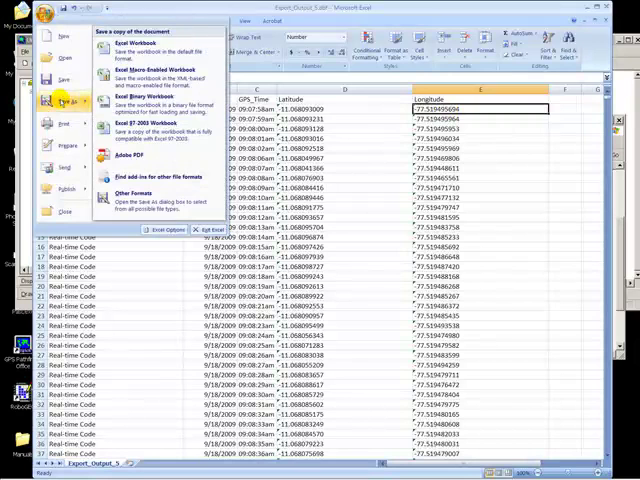
mouse_move(140, 197)
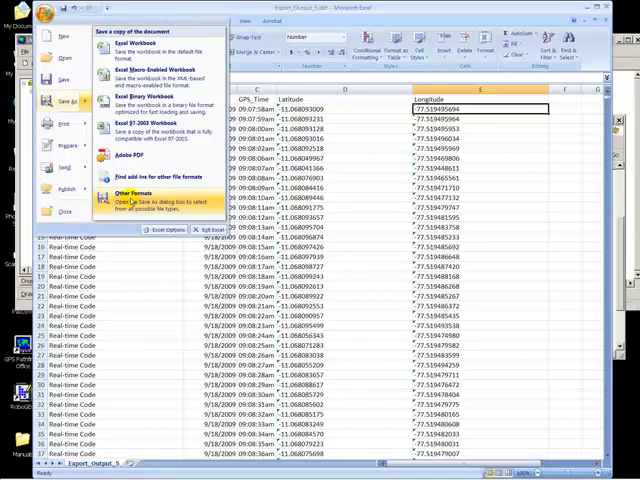
- Save the table as Export_Output_5.csv (Comma delimited) and close the workbook, keeping changes
click(111, 193)
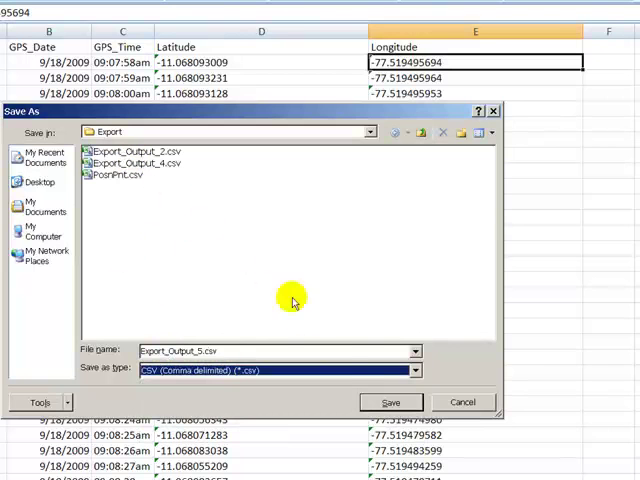
click(390, 402)
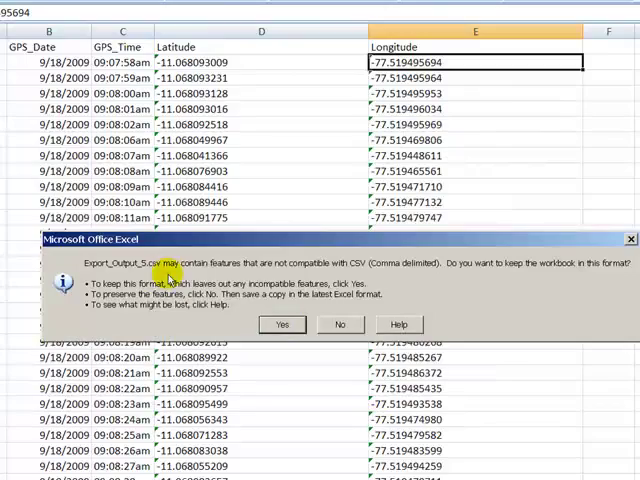
click(283, 324)
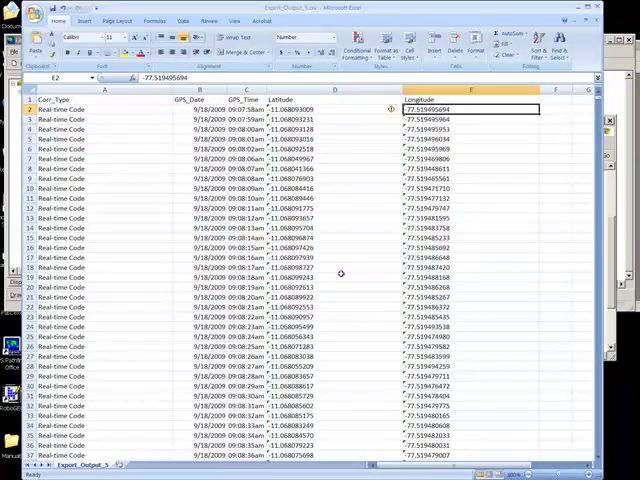
click(334, 277)
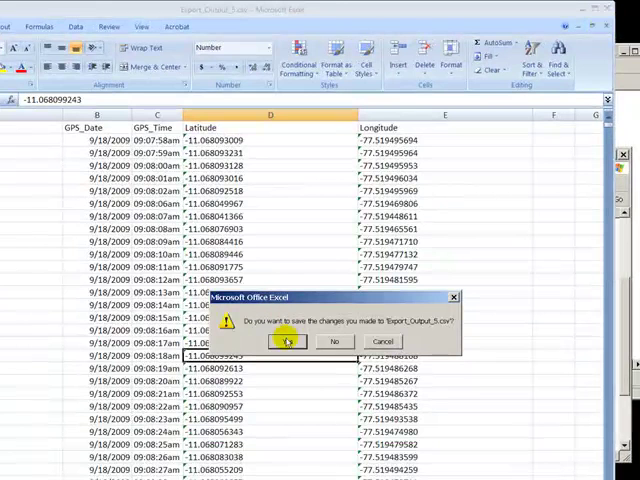
click(287, 341)
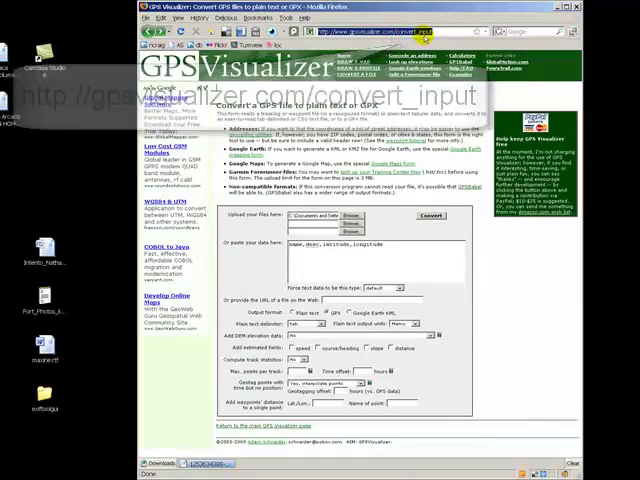
- Convert Export_Output_5.csv to GPX format in GPS Visualizer
scroll(down, 3)
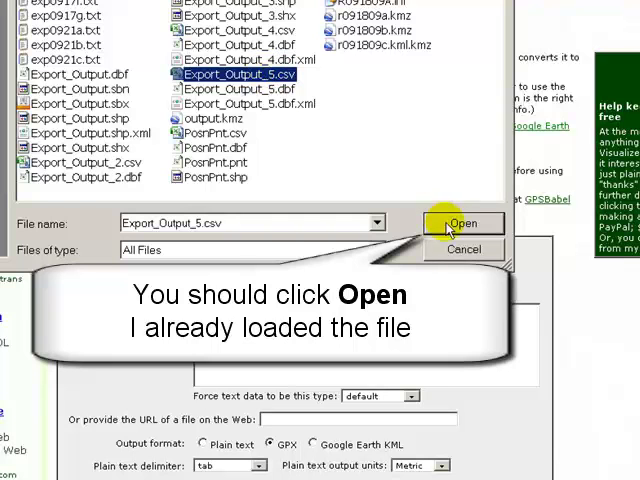
click(465, 223)
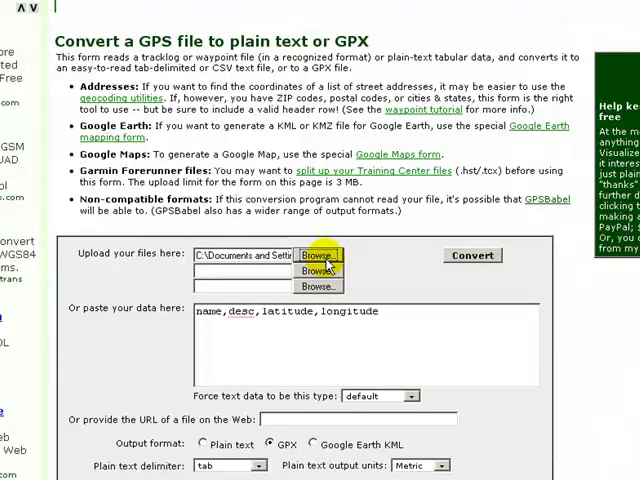
mouse_move(120, 430)
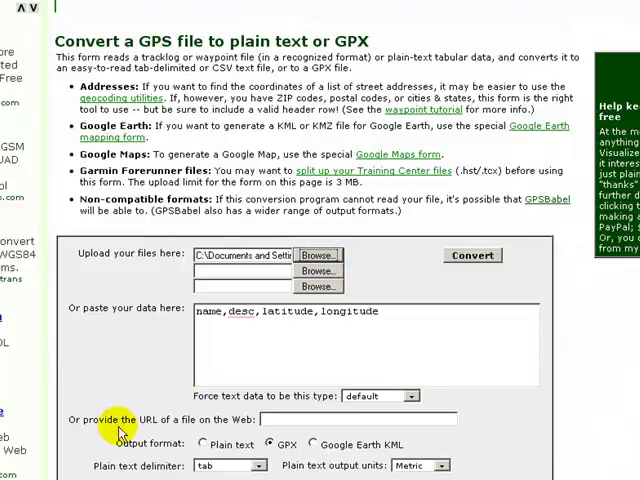
click(269, 446)
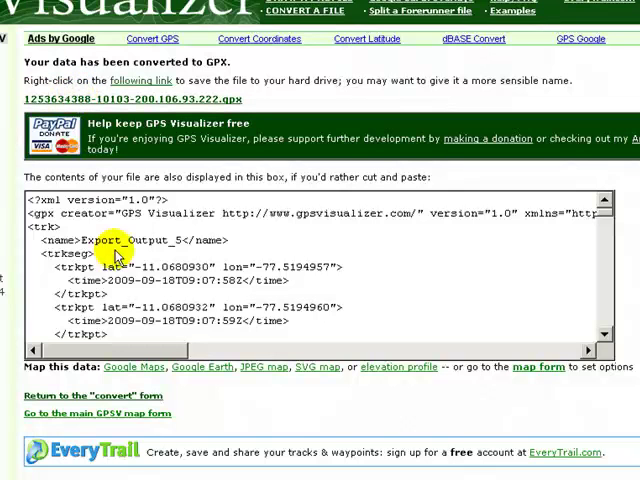
- Save the converted .gpx result file to the Desktop
scroll(down, 3)
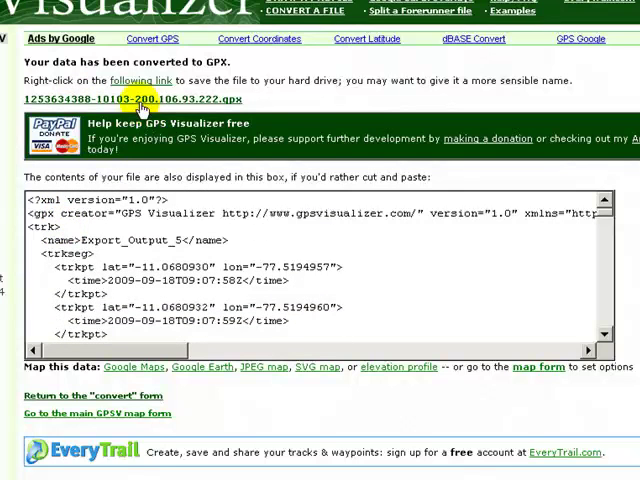
right_click(143, 99)
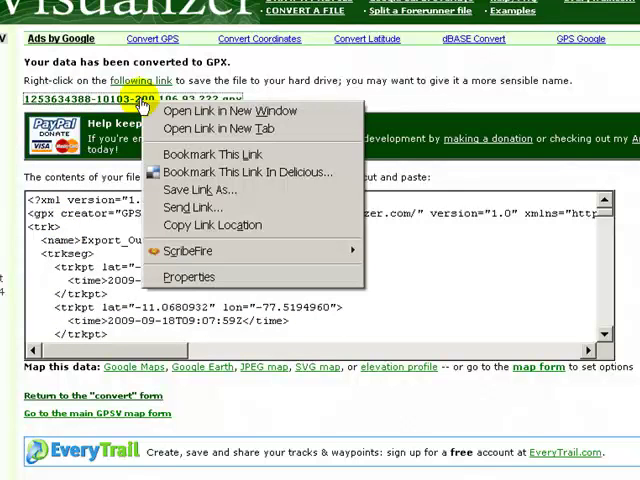
mouse_move(201, 190)
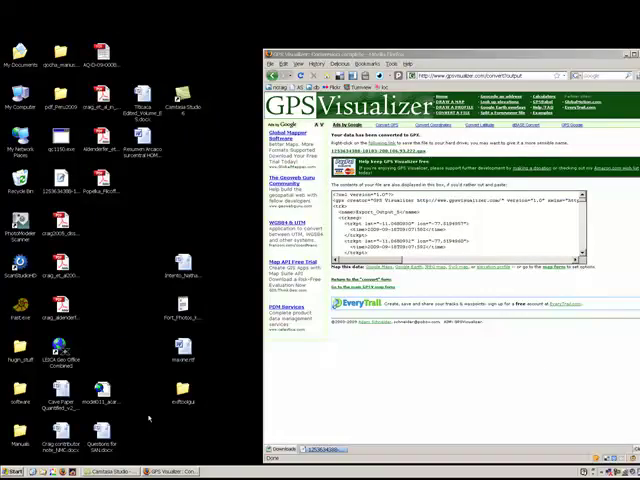
click(12, 468)
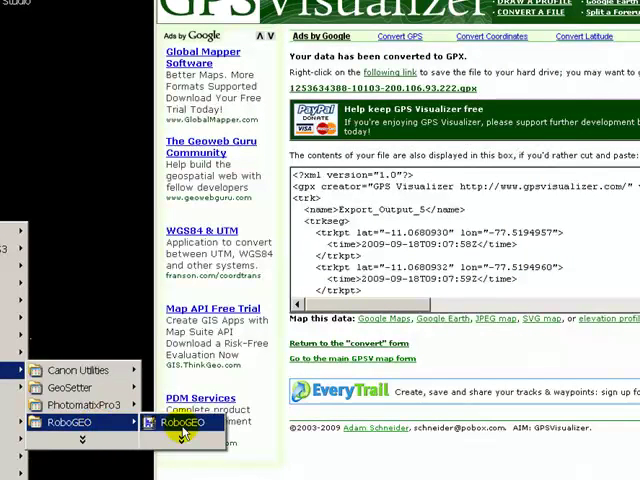
click(177, 447)
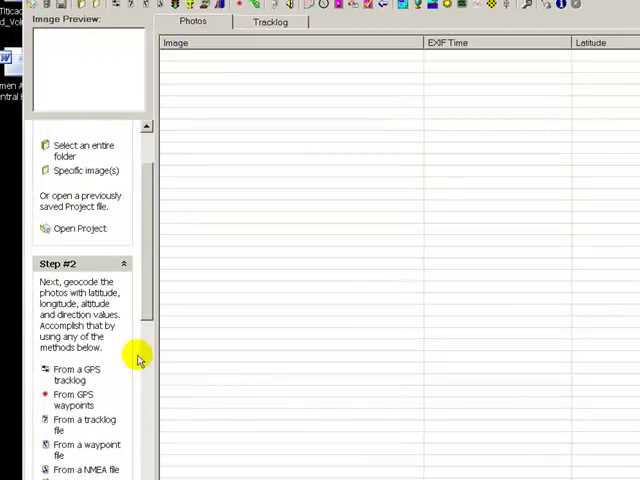
mouse_move(80, 422)
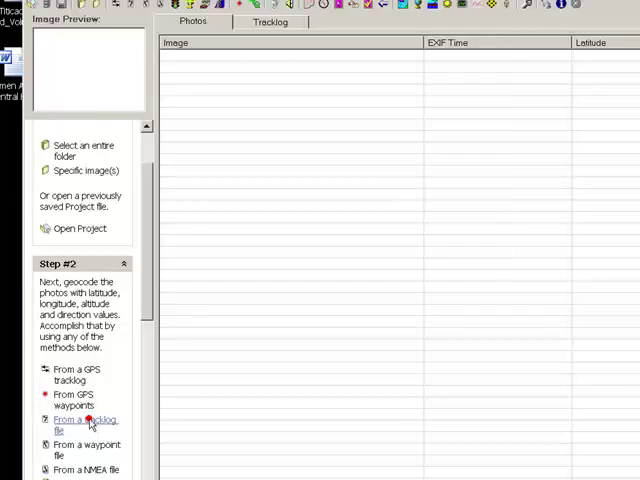
click(82, 421)
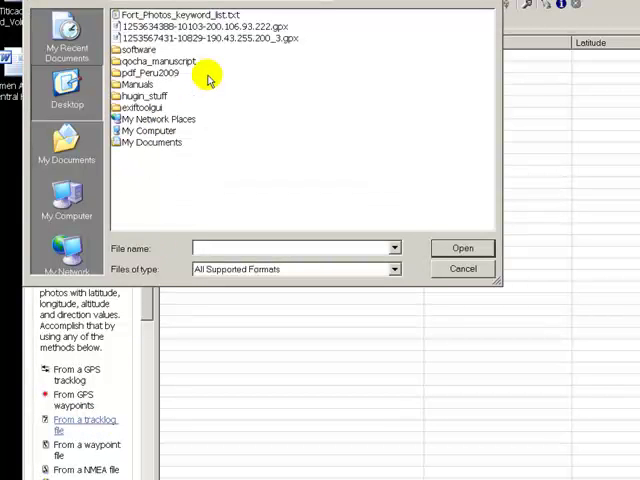
mouse_move(255, 25)
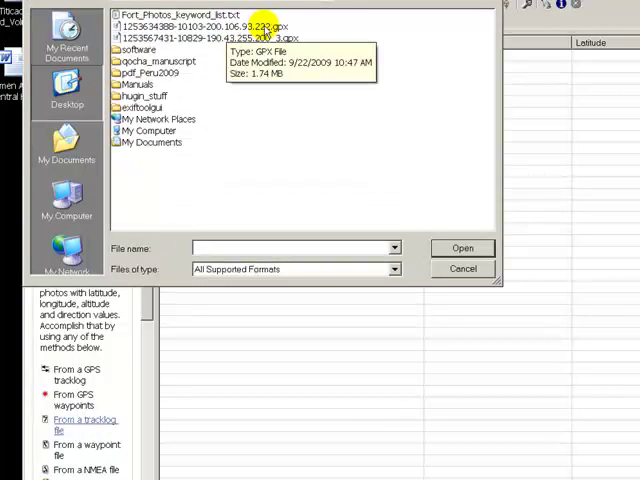
click(200, 25)
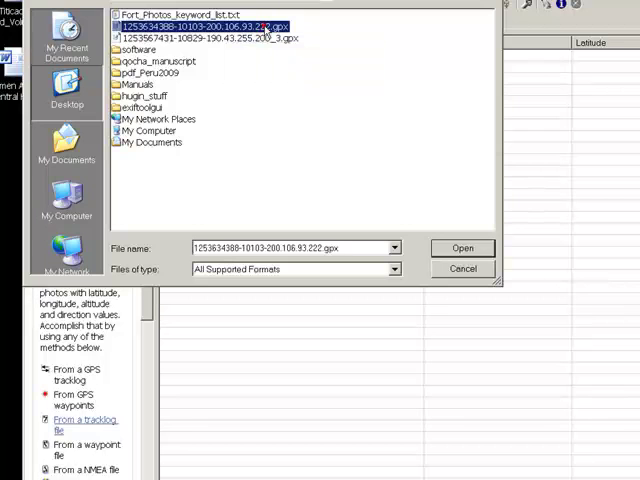
click(464, 247)
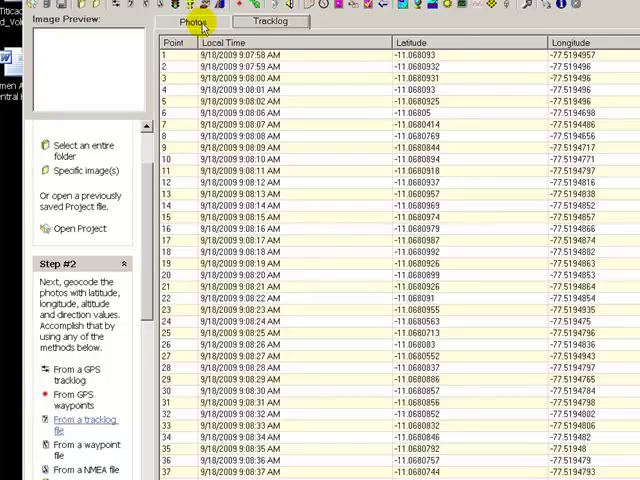
- Add the JPG photos, including 575P6858.JPG and 575P6861.JPG, to RoboGeo's photo list
click(194, 22)
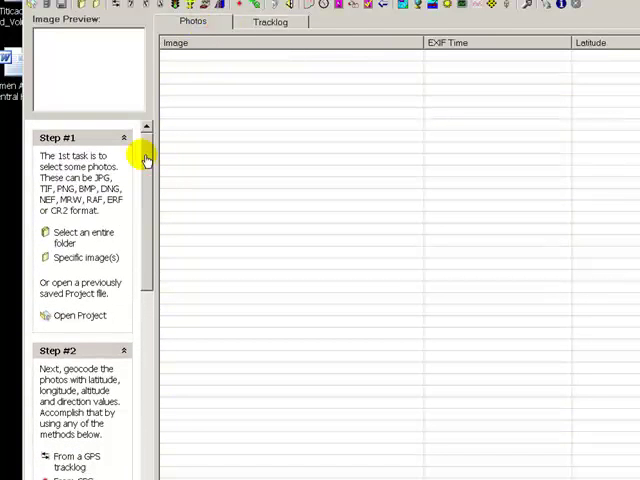
click(88, 257)
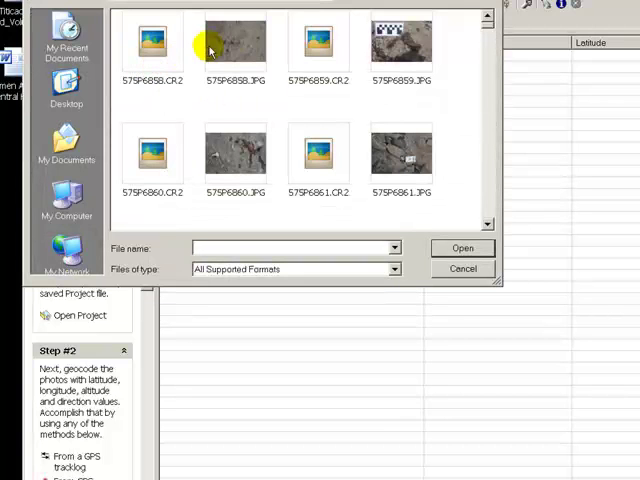
click(232, 40)
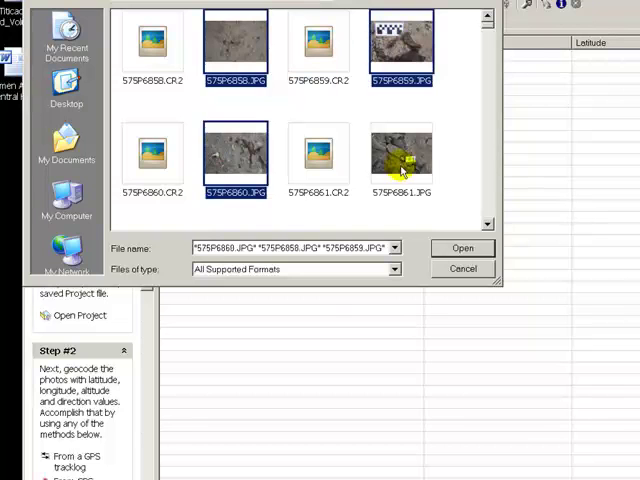
click(462, 247)
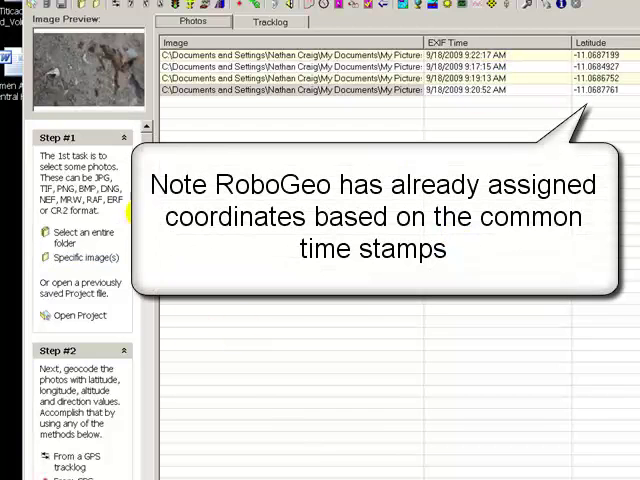
scroll(down, 3)
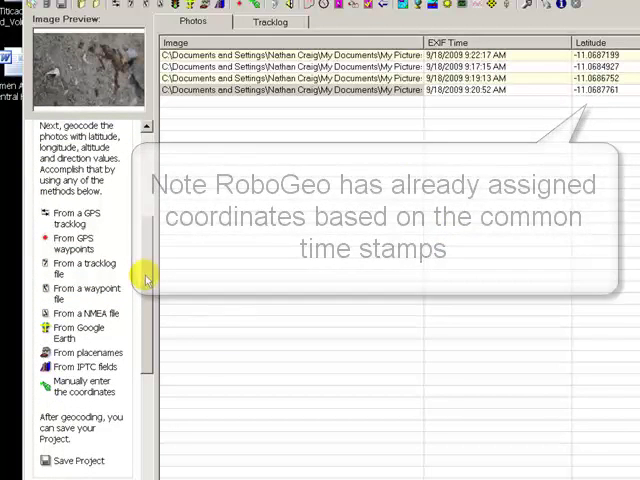
scroll(down, 3)
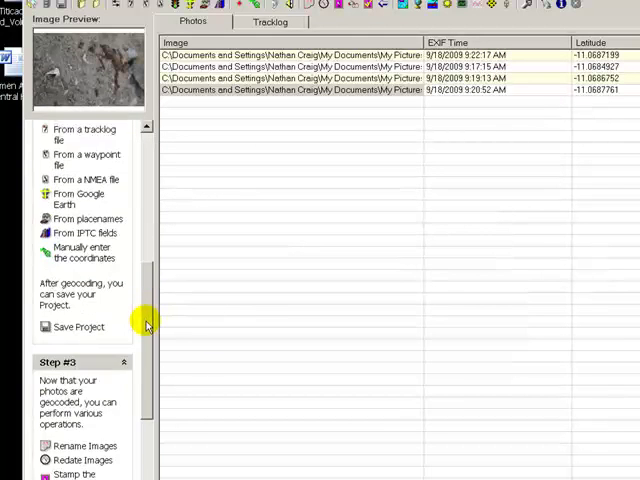
scroll(down, 3)
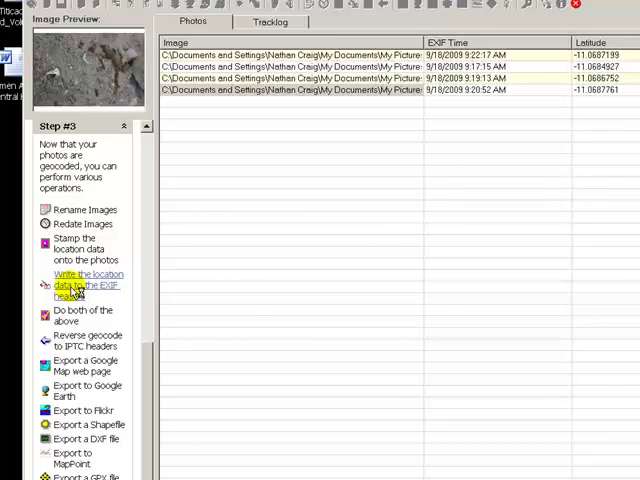
mouse_move(85, 285)
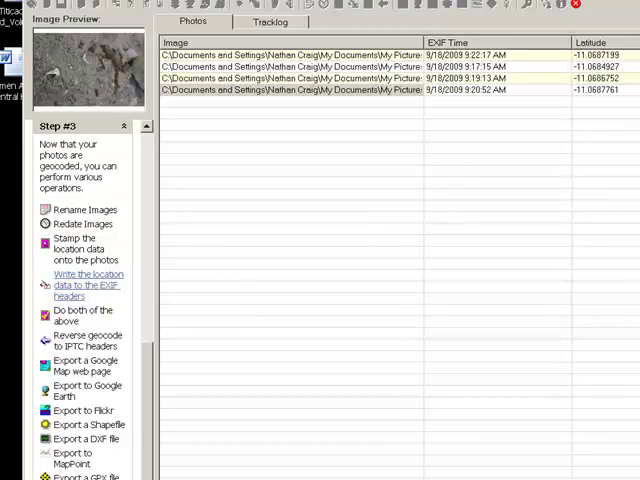